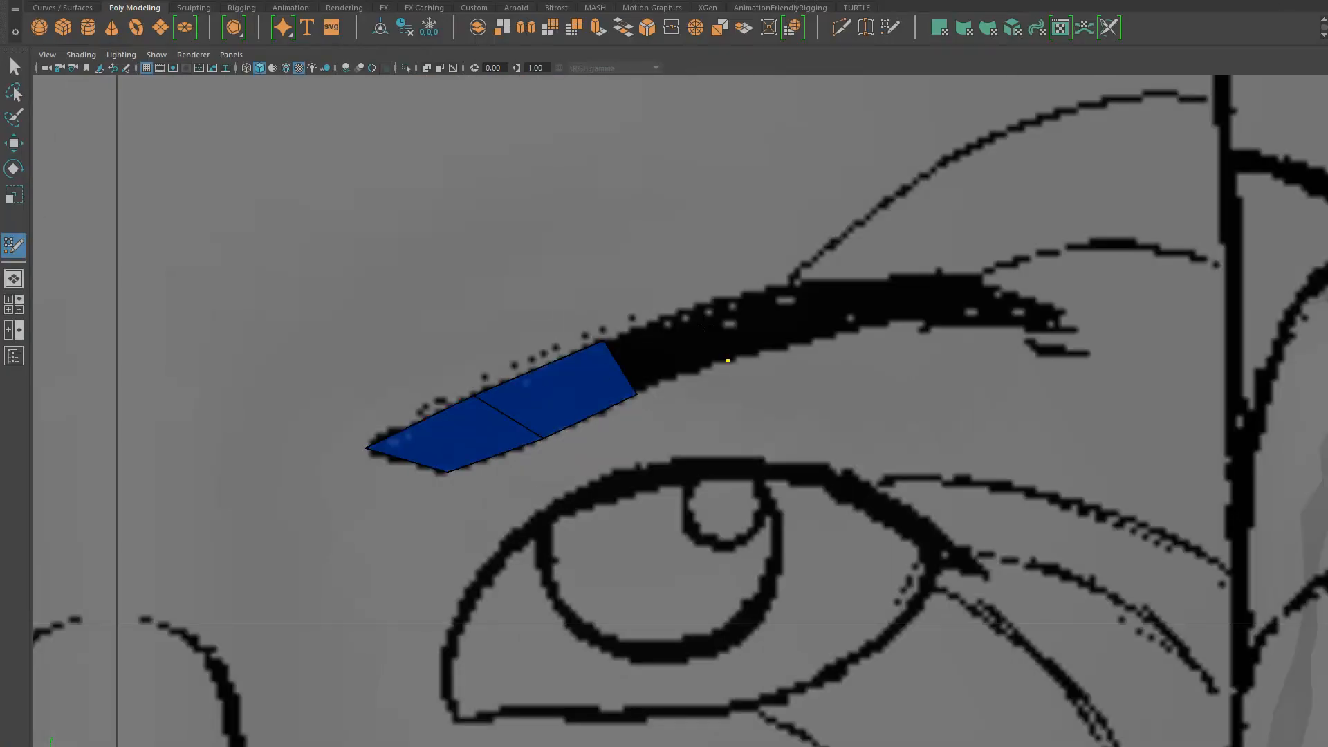
Extend the eyebrow faces along the sketched brow line
drag(724, 360, 1063, 314)
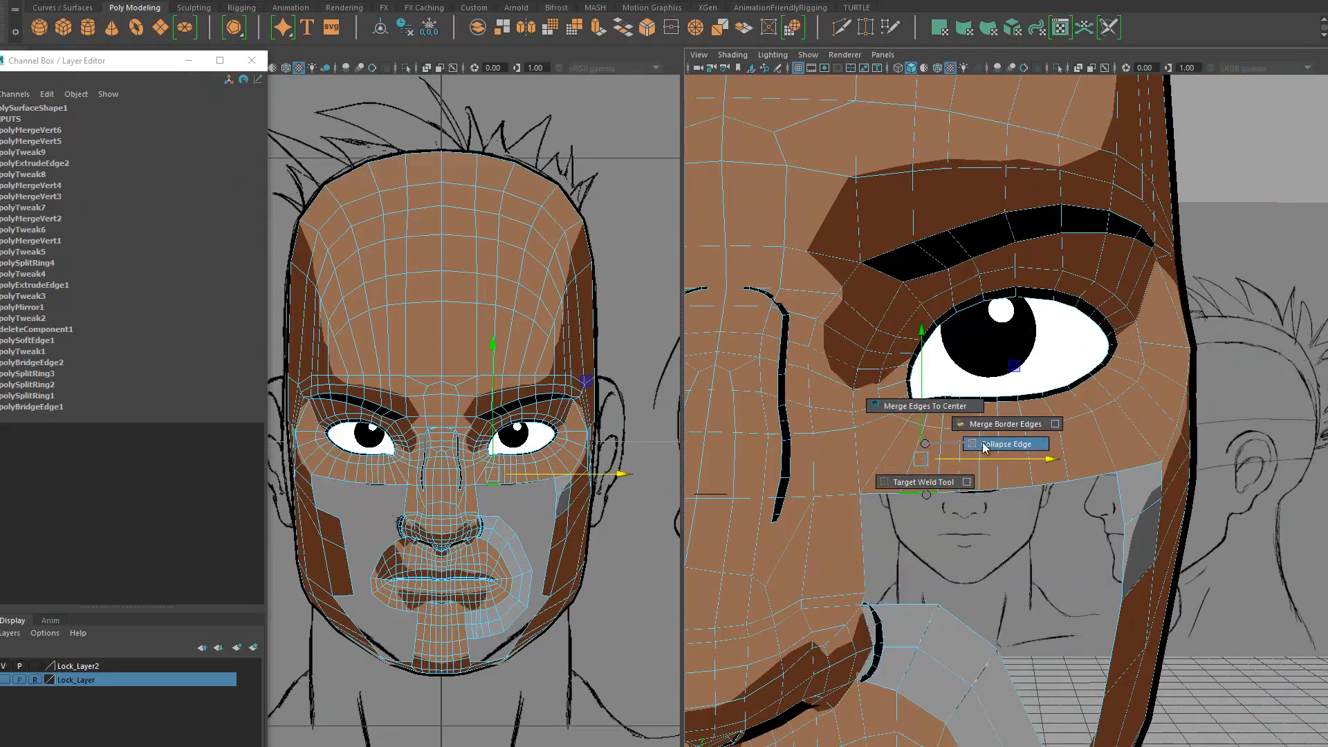
Collapse the selected cheek edges to one point, then switch to Right View
click(1005, 442)
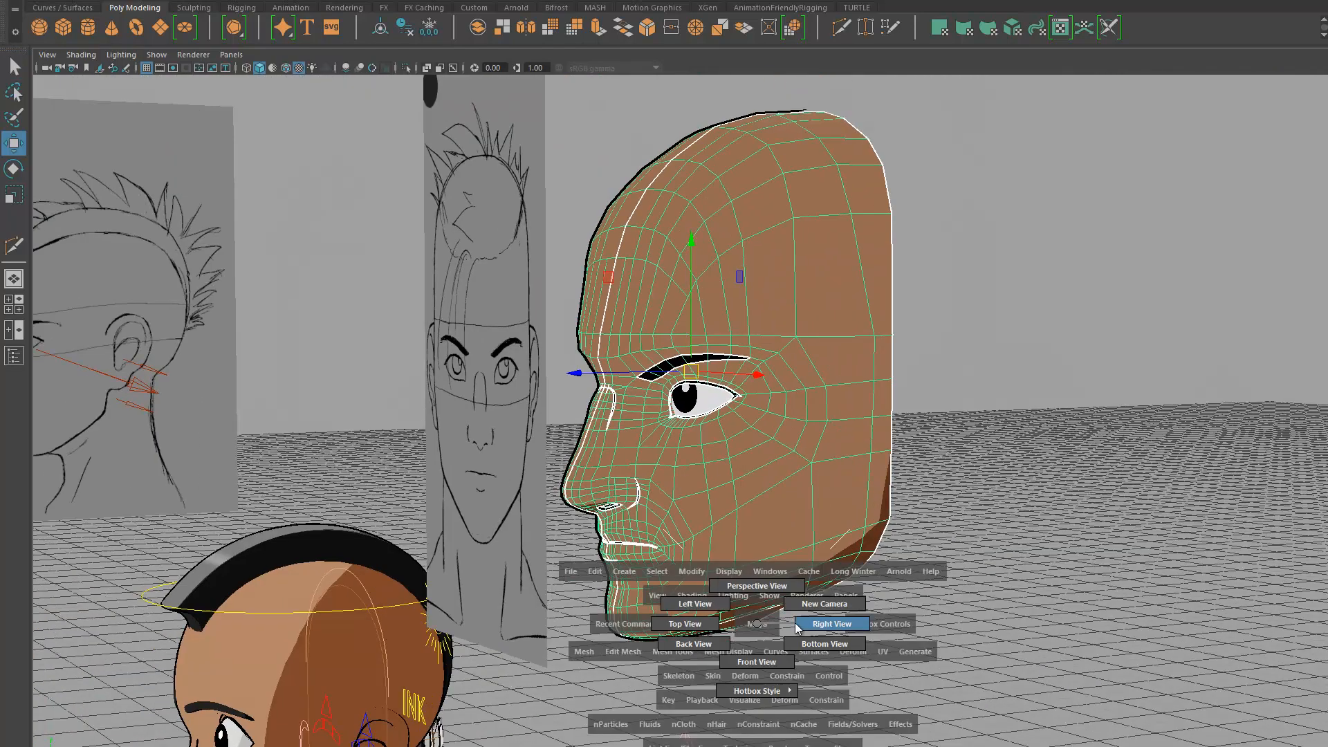
click(831, 623)
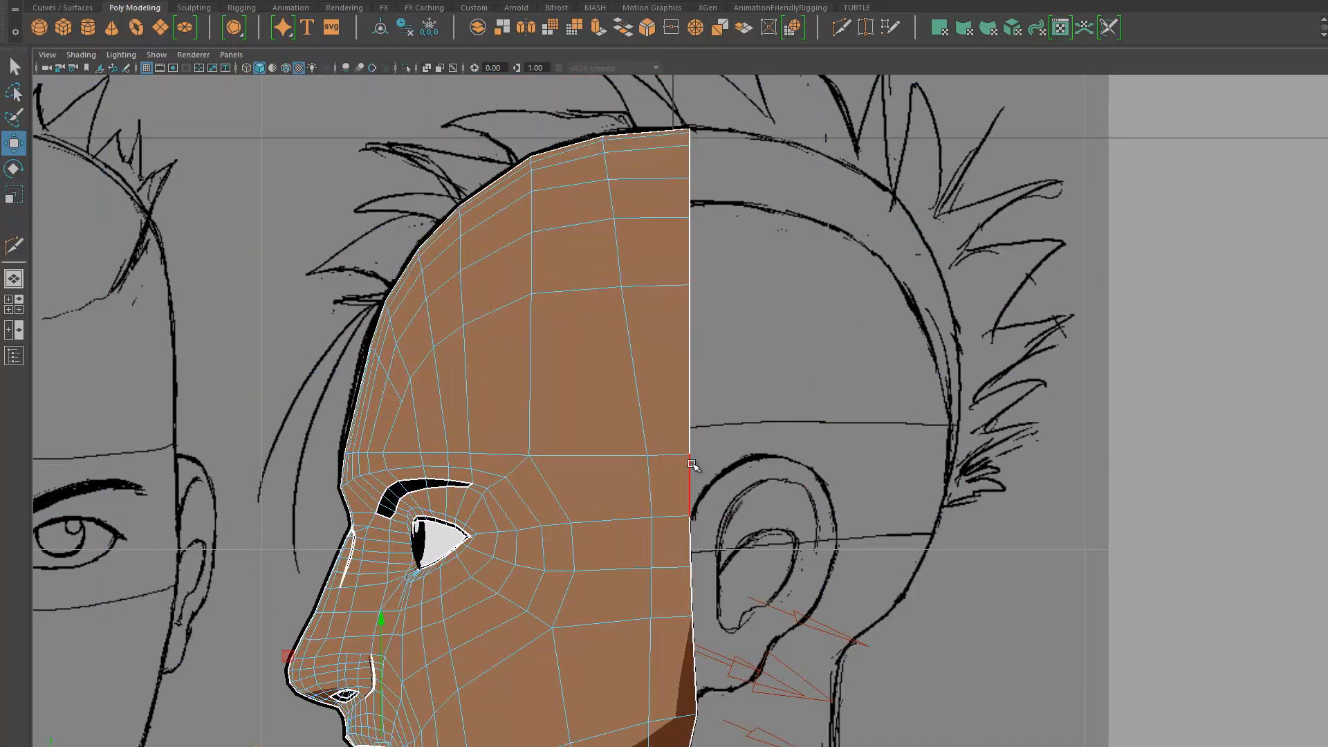
Extrude faces from the side of the head and shape them toward the ear outline
drag(690, 466, 826, 393)
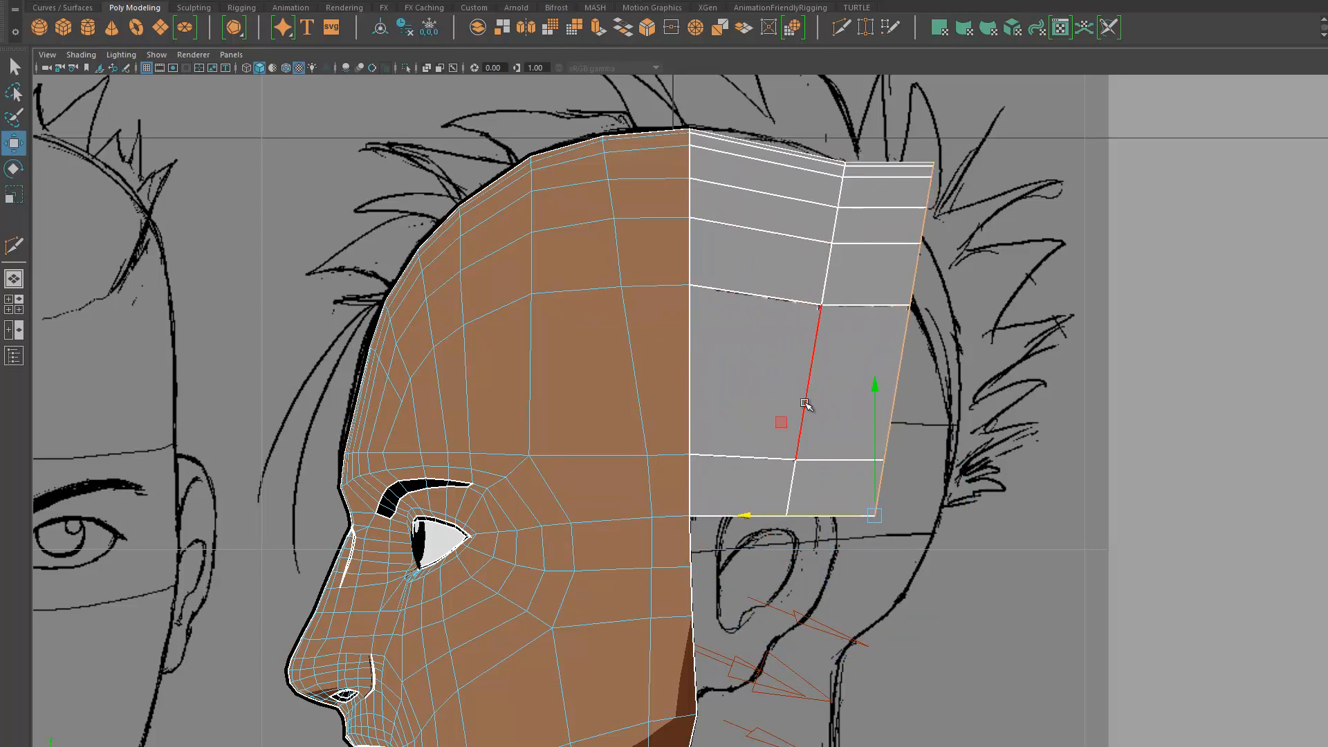
drag(875, 512, 793, 338)
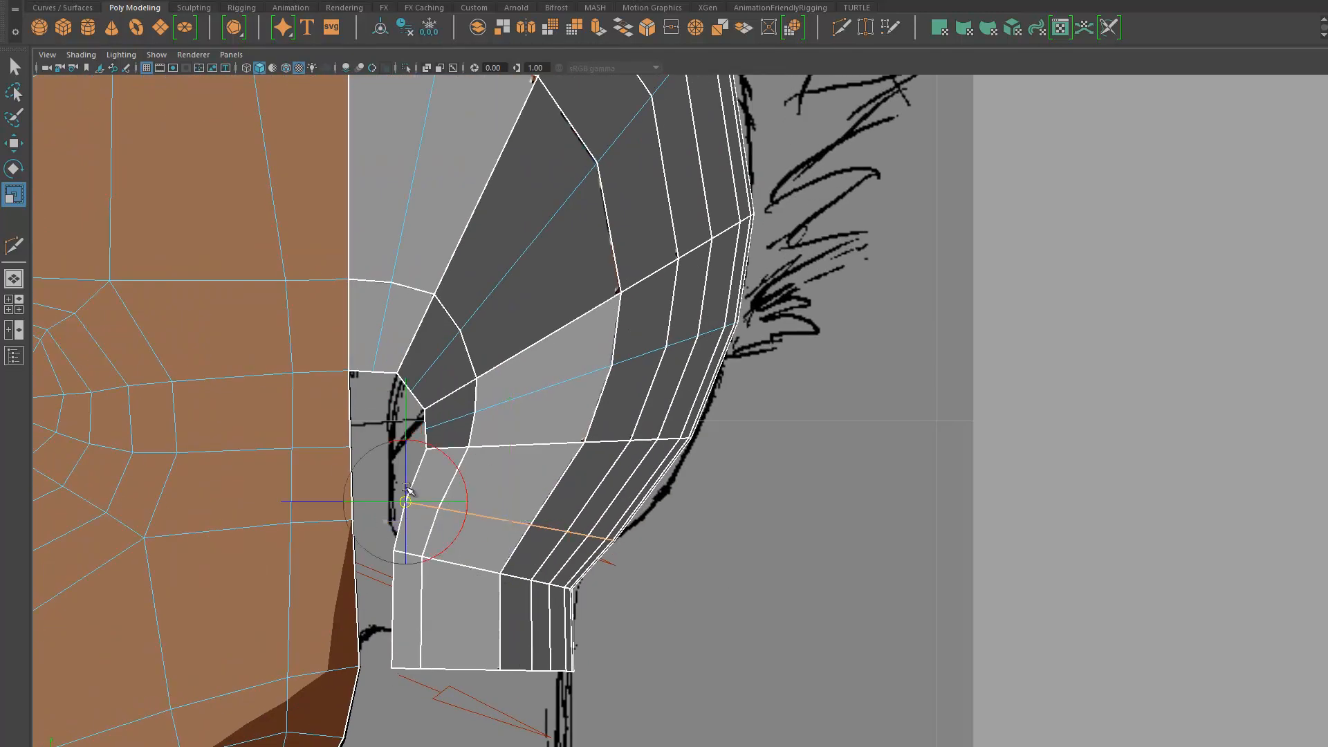
Pull an ear vertex into place on the head mesh
drag(409, 501, 528, 489)
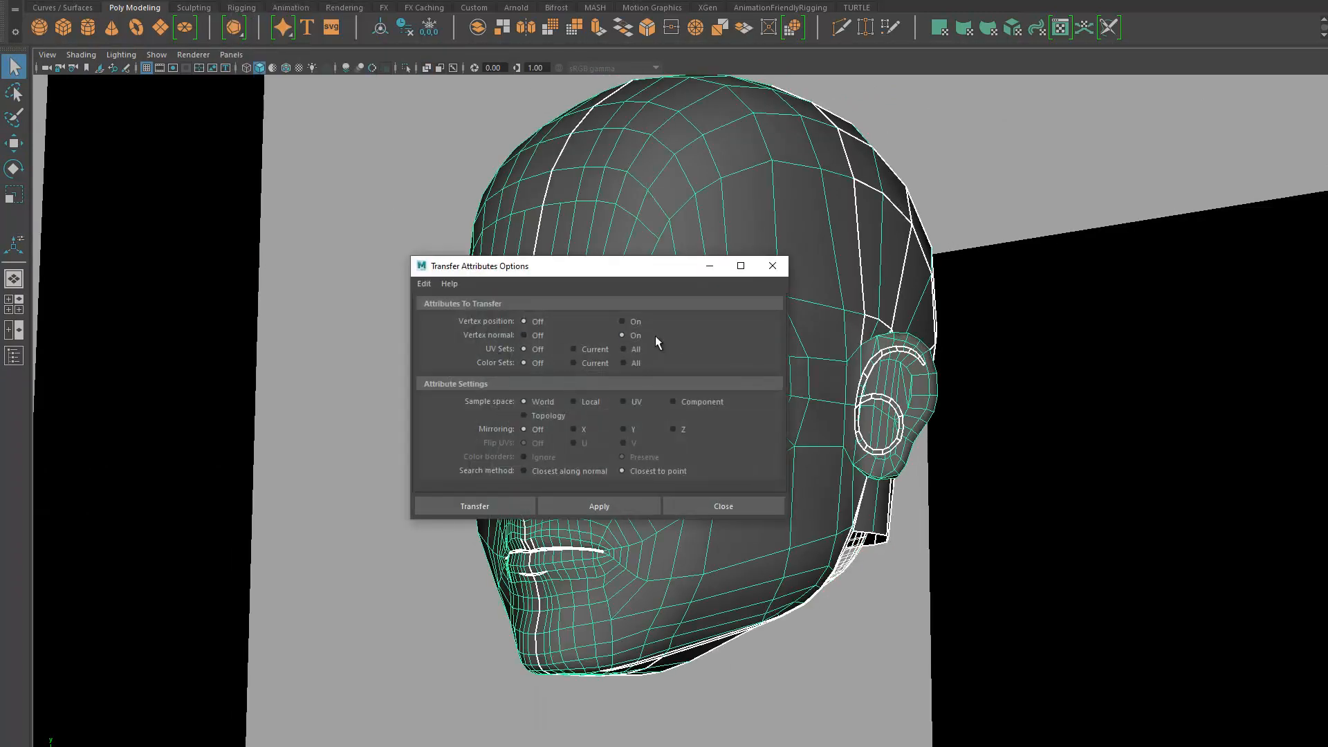
Apply the vertex normal transfer to the head mesh
click(721, 506)
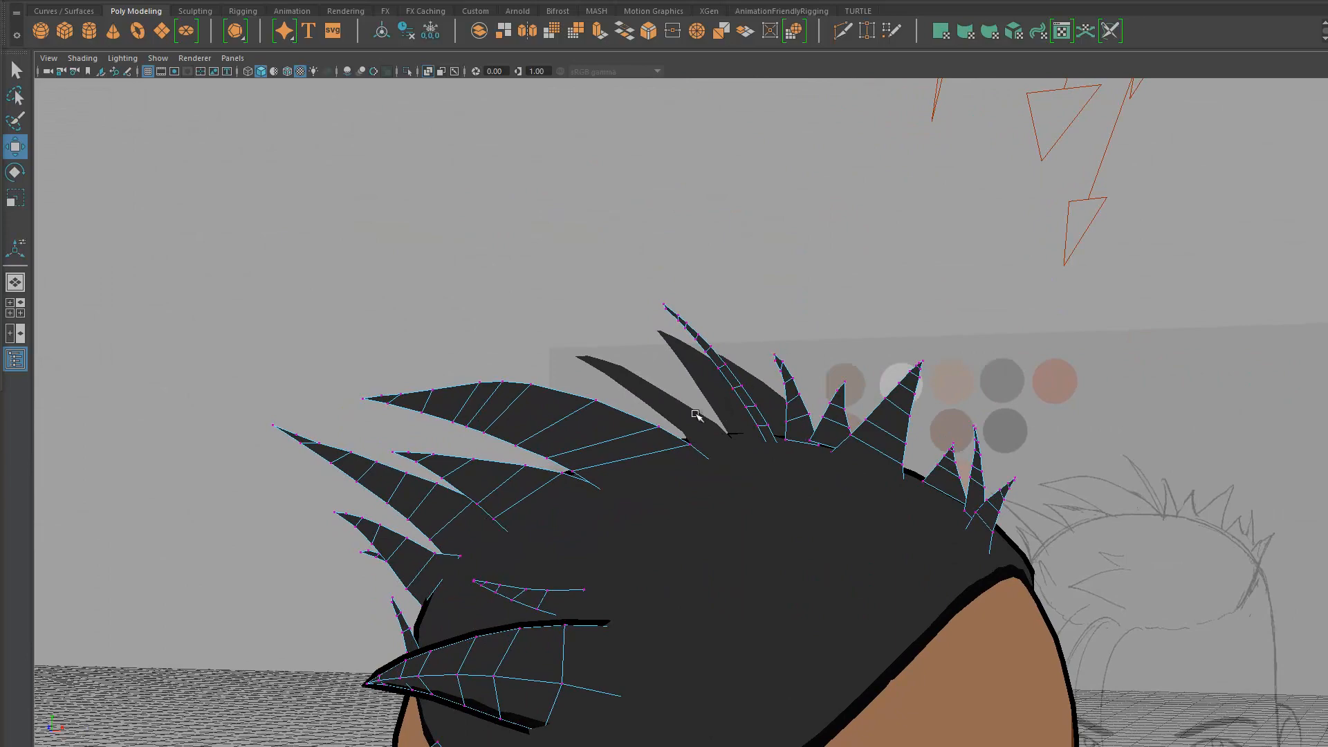
Select a hair spike's tip vertex and drag it outward into a sharper point
click(774, 436)
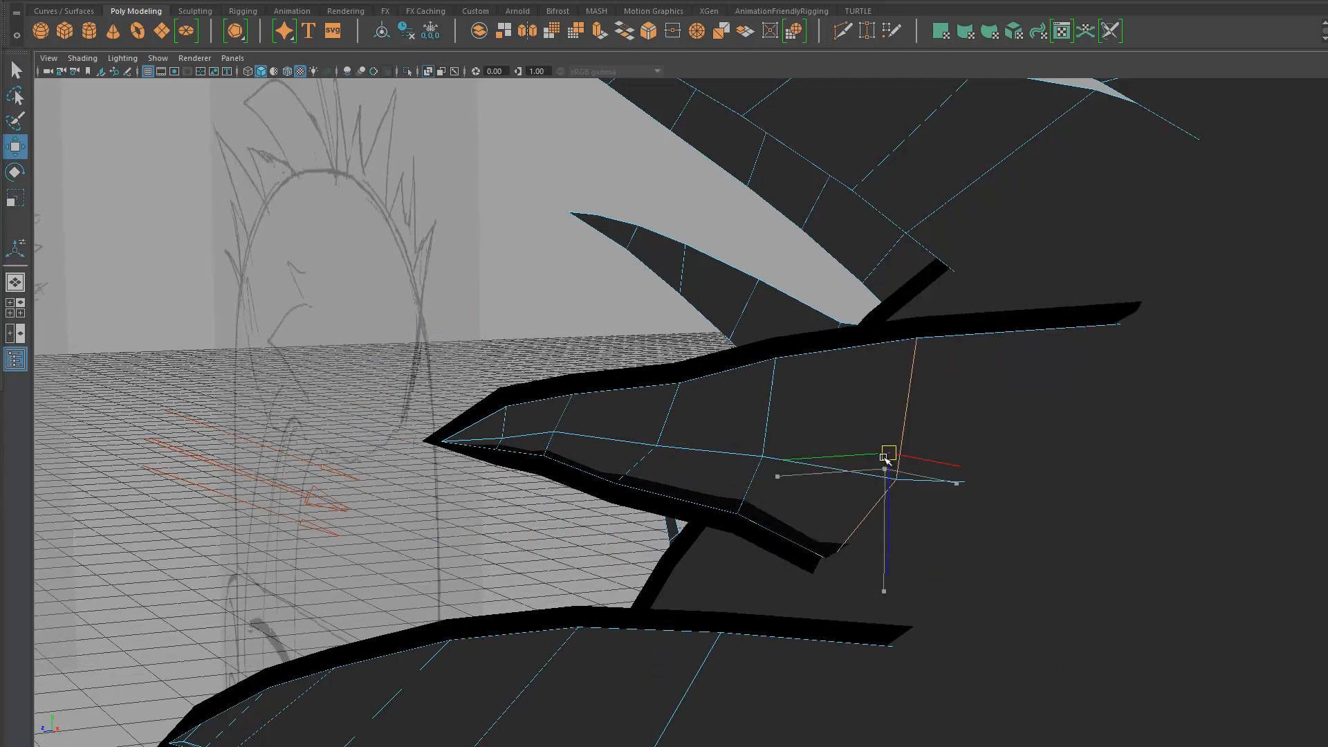
drag(885, 458, 529, 440)
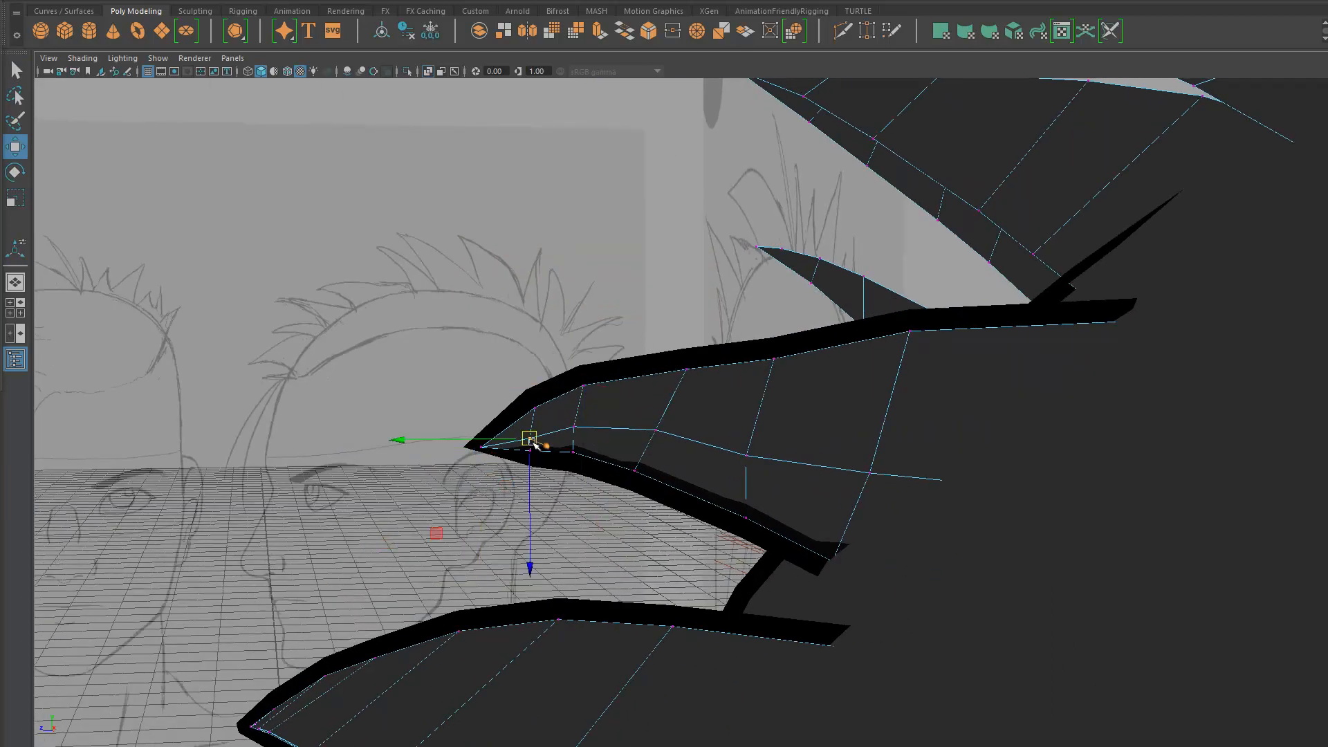
drag(529, 438, 838, 448)
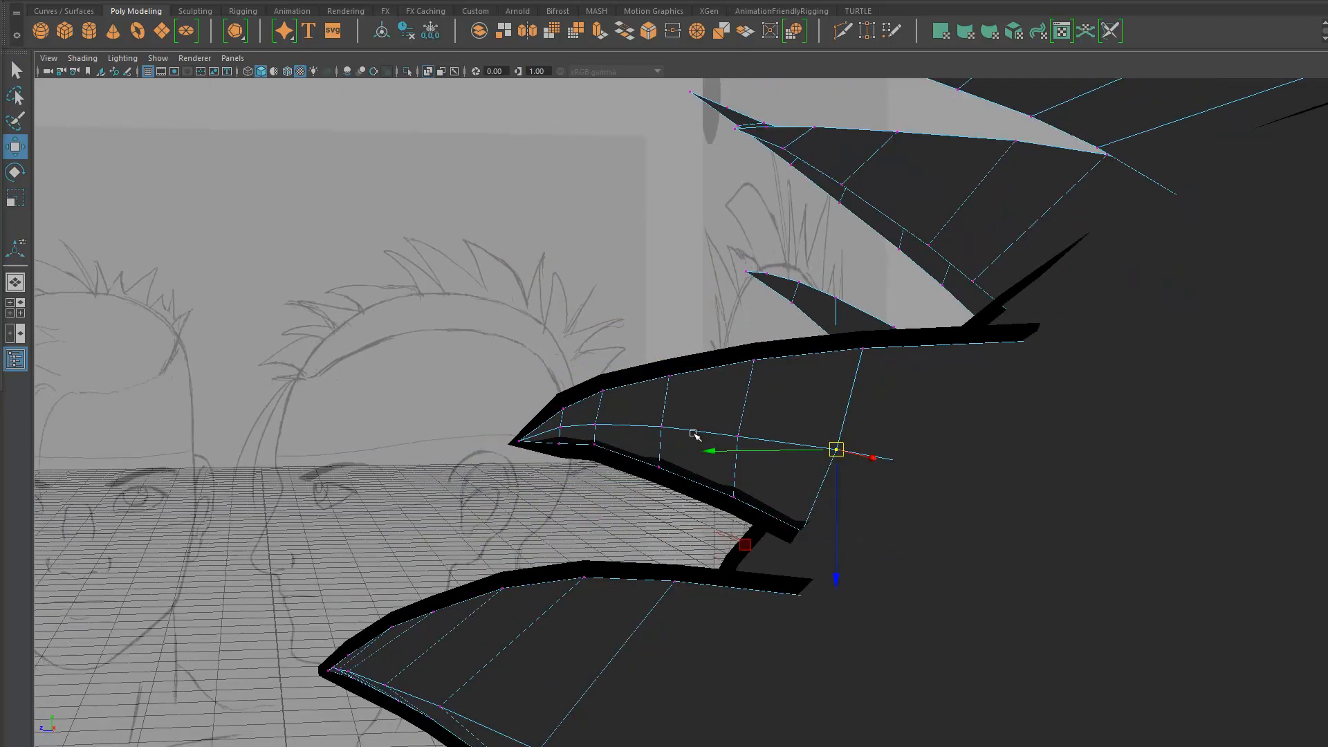